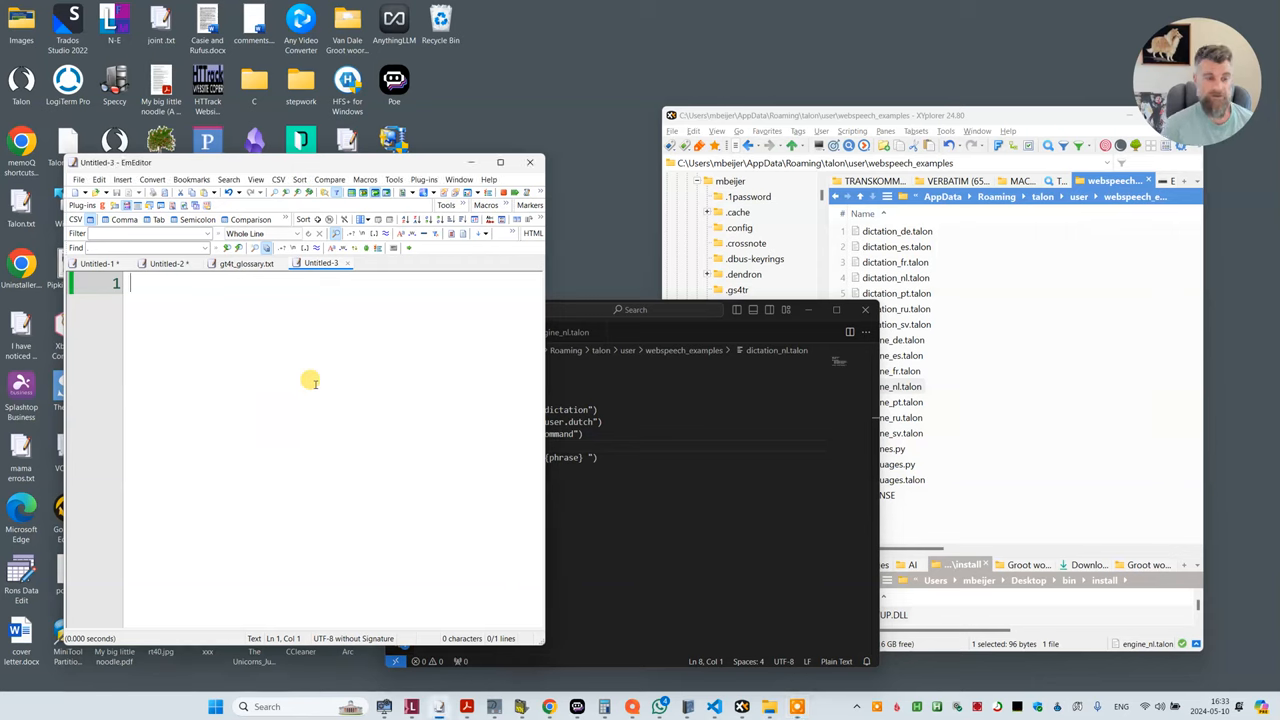
mouse_move(138, 472)
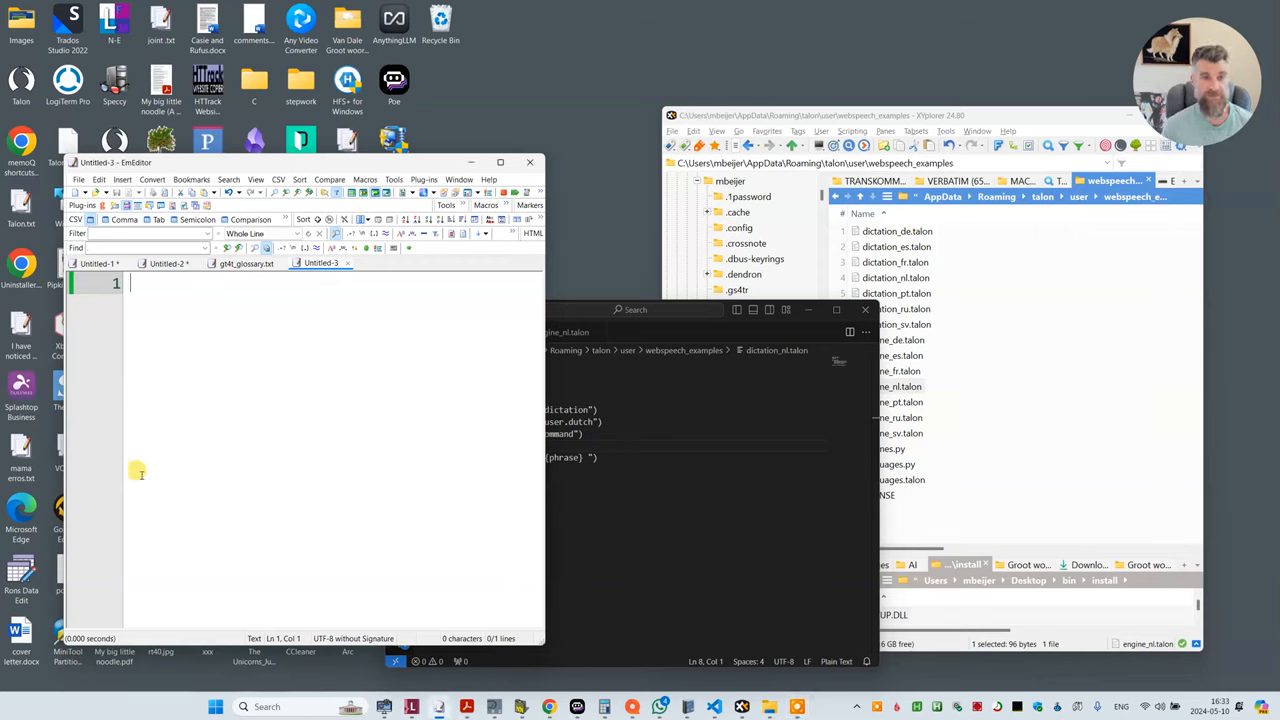
mouse_move(316, 364)
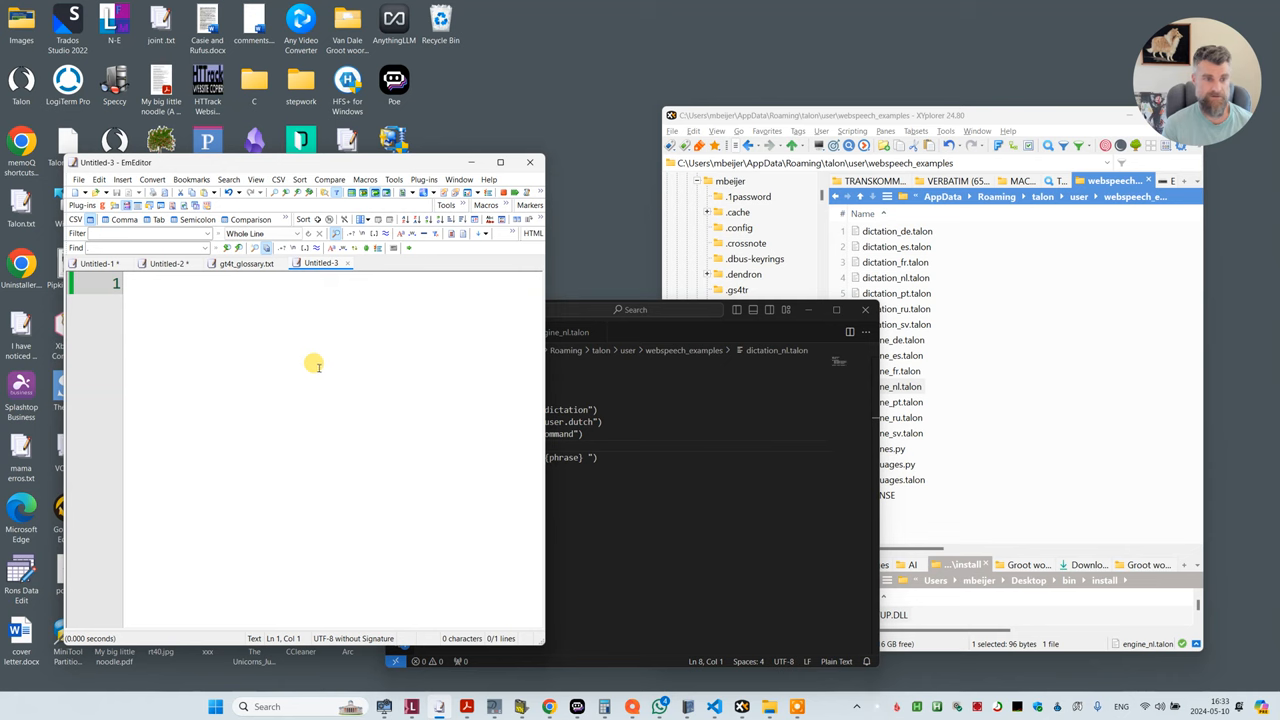
mouse_move(266, 358)
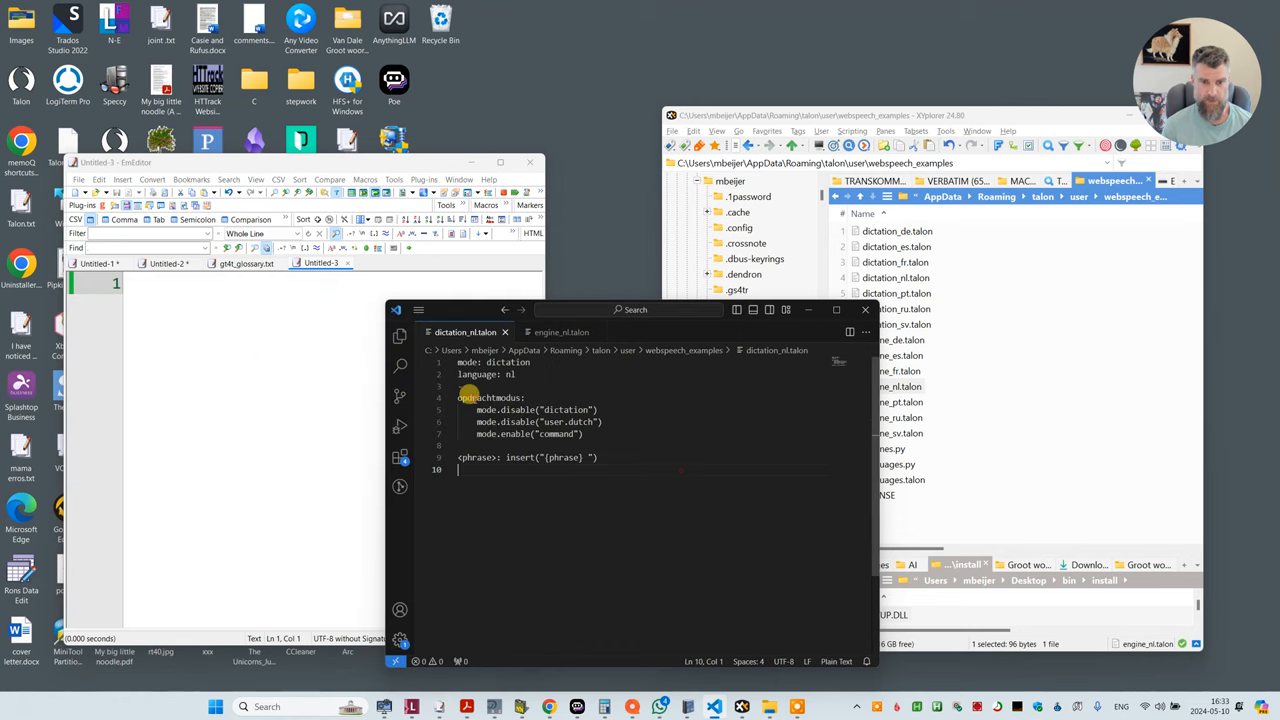
- Send the VS Code window with the Dutch dictation settings file to the back
double_click(490, 398)
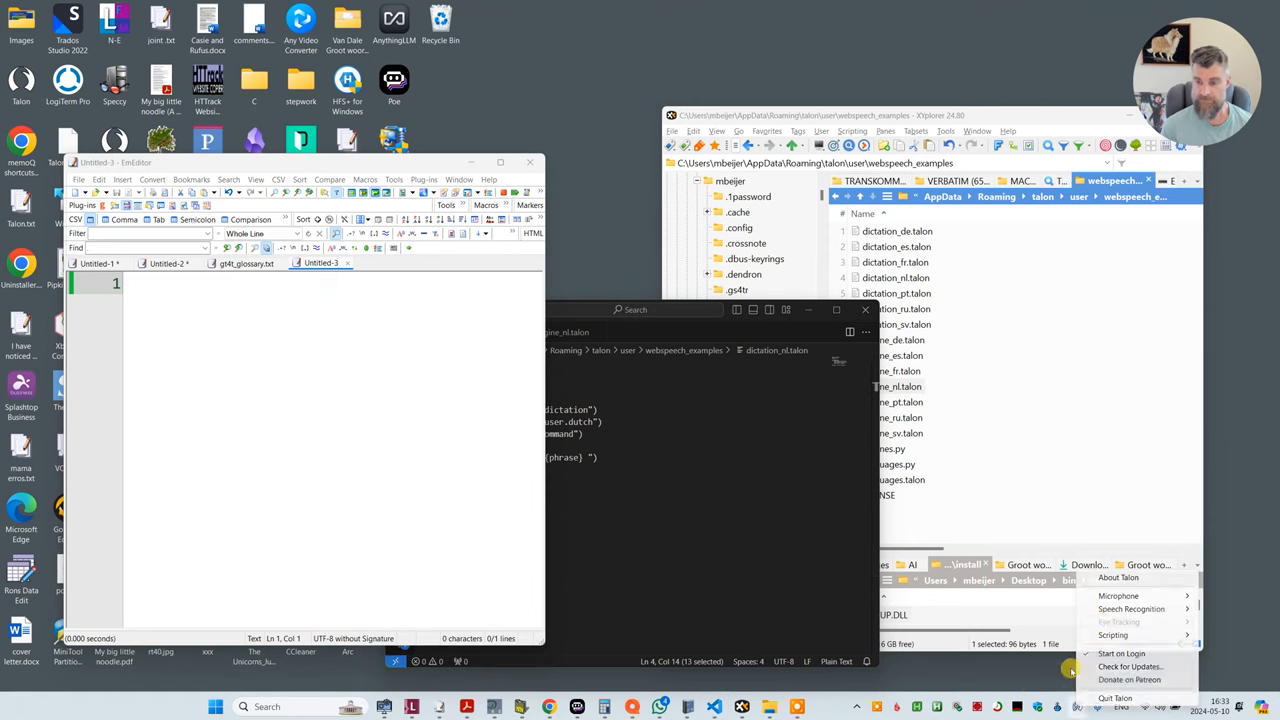
- Show the Talon log listing the loaded webspeech example scripts and engine messages
left_click(1132, 608)
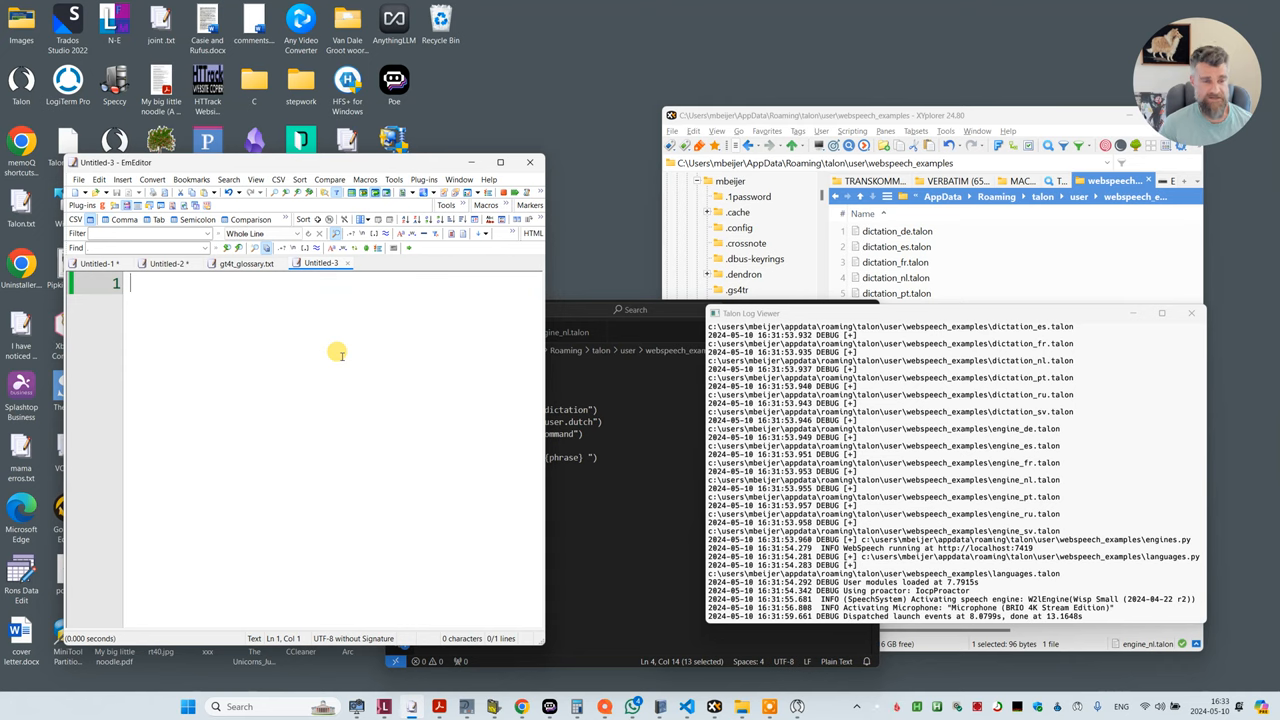
- Dictate 'this is working in english', two Dutch 'ik kan nu Nederlands' lines, then 'I am back in english now'
type("this is working in english")
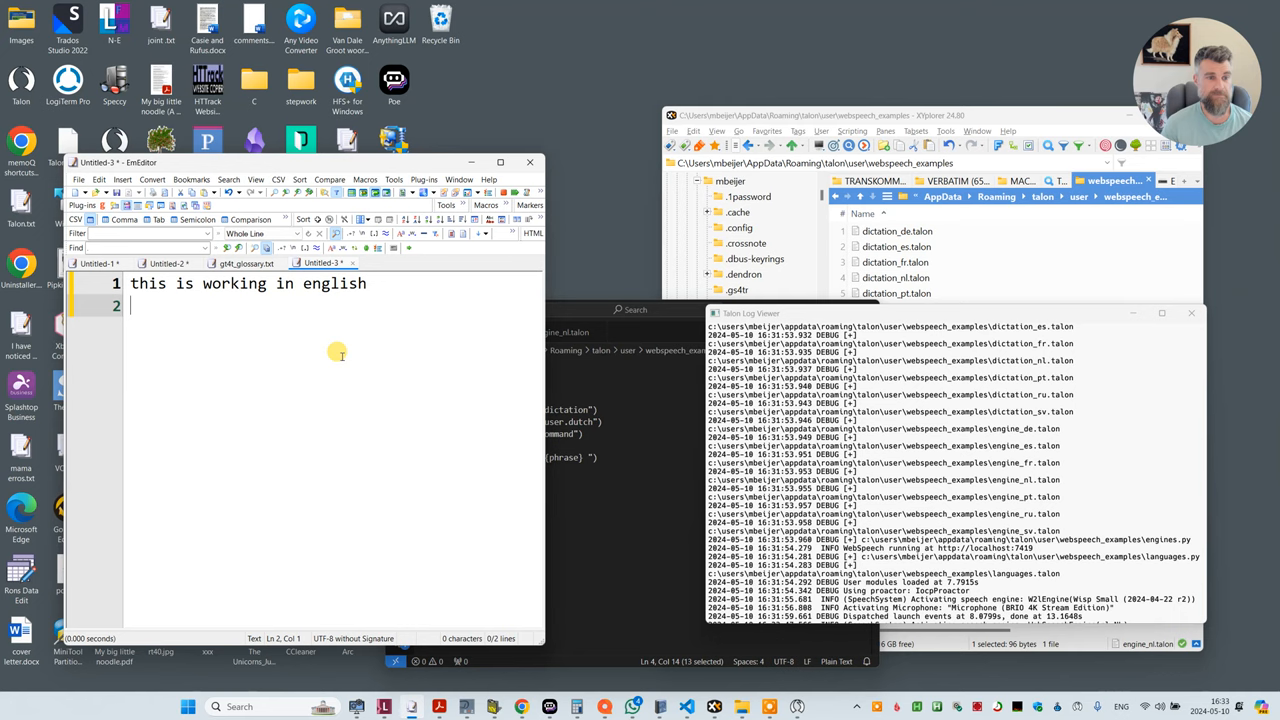
type("ik kan nu Nederlands schrijven")
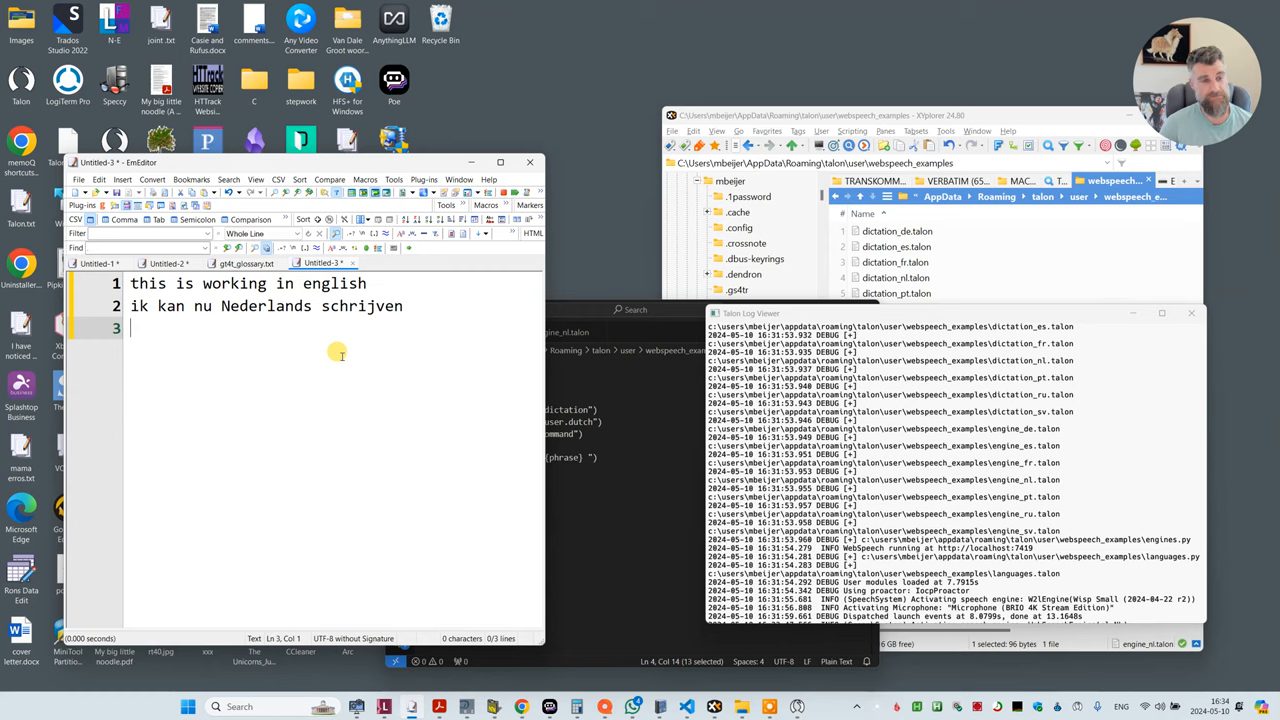
type("ik kan nu Nederlands dicteren")
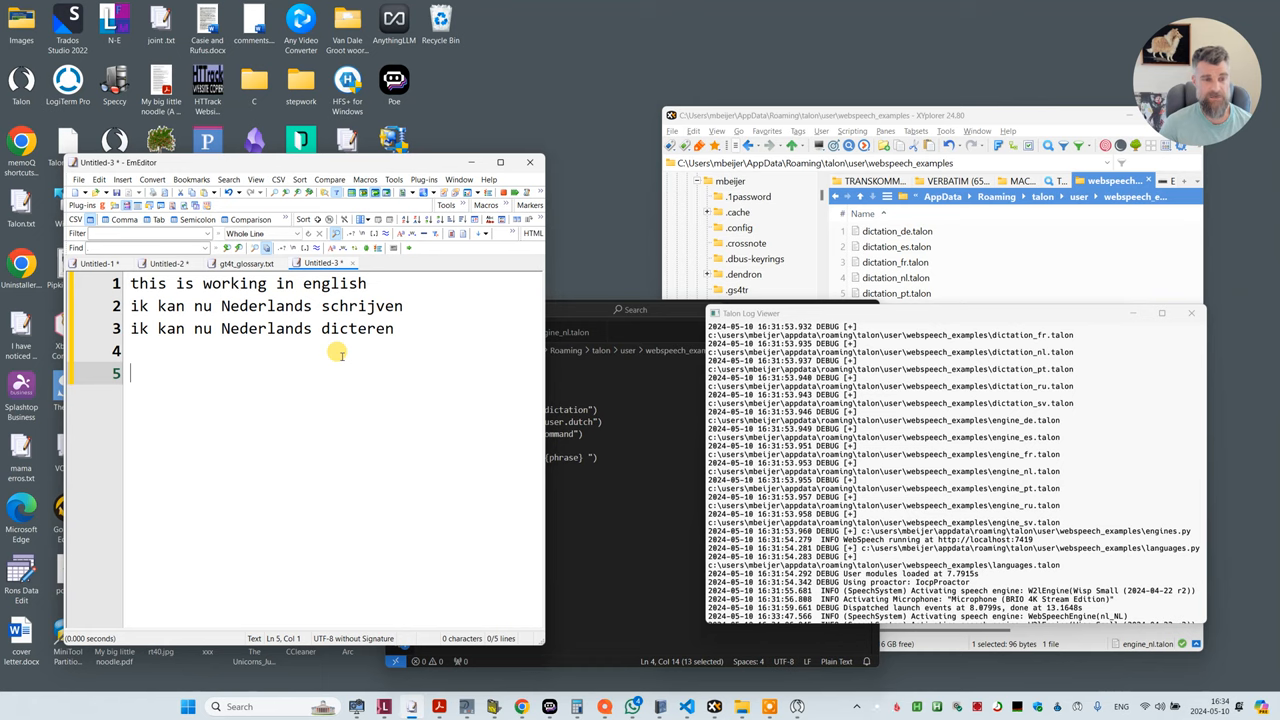
type("I am back in english now")
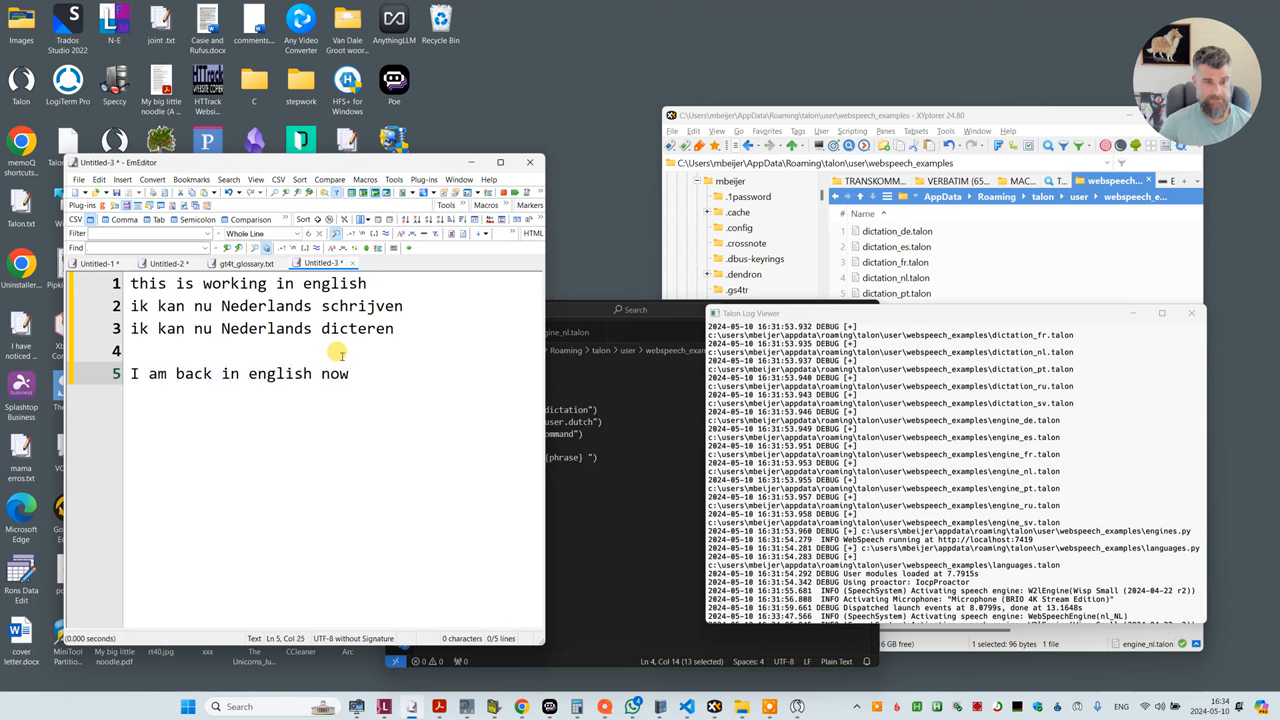
- Dictate Dutch lines 'dit werkt vrij goed' and 'vind jij ook?', then English 'I am back in english now'
key("enter")
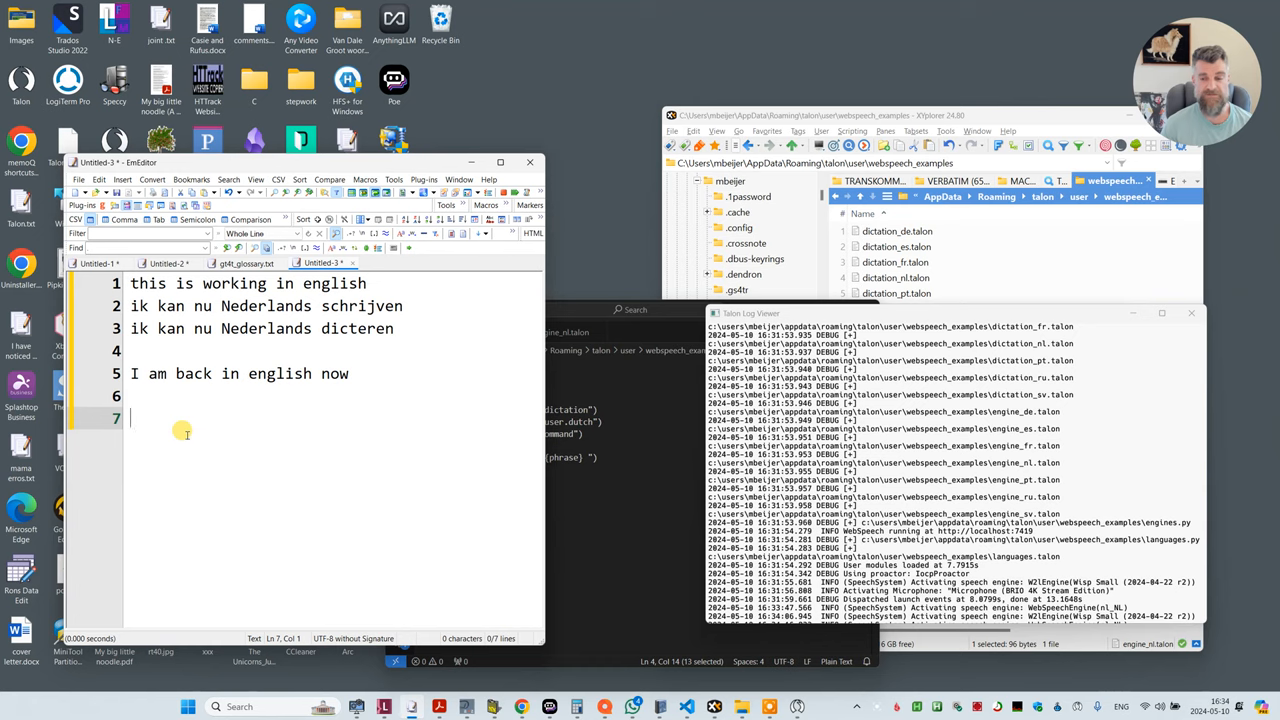
type("dit werkt vrij goed")
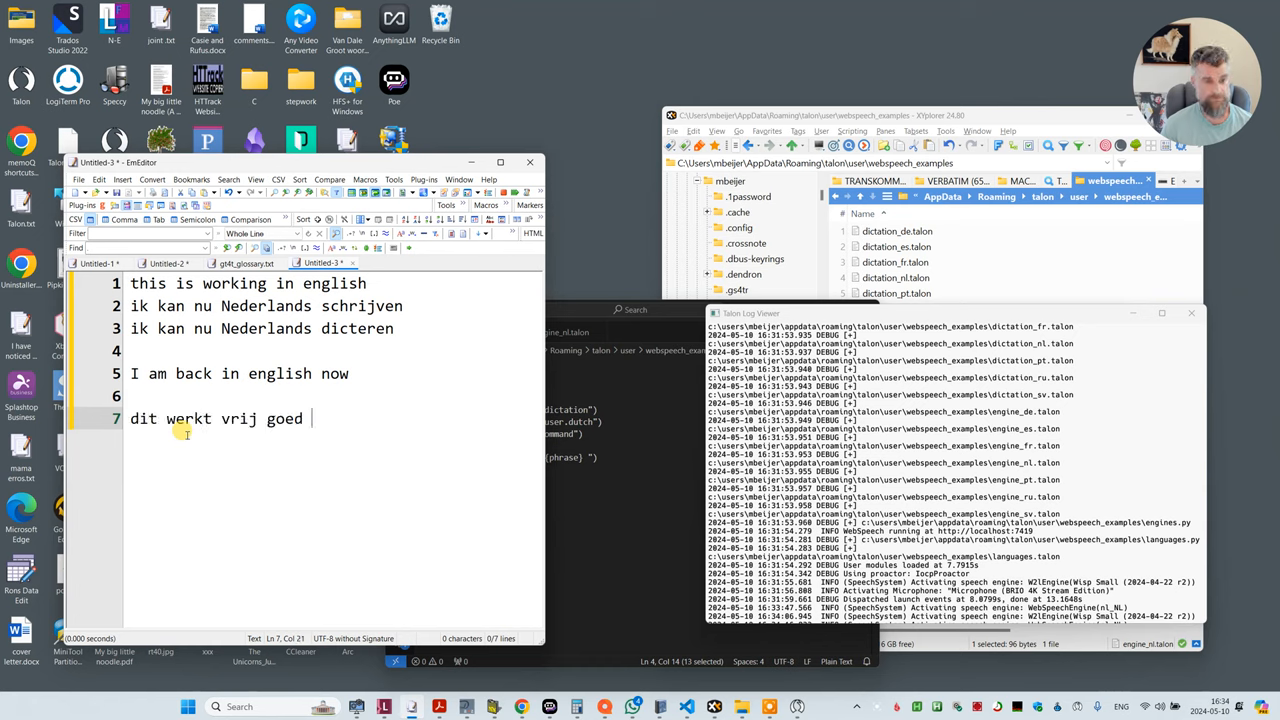
key("Return")
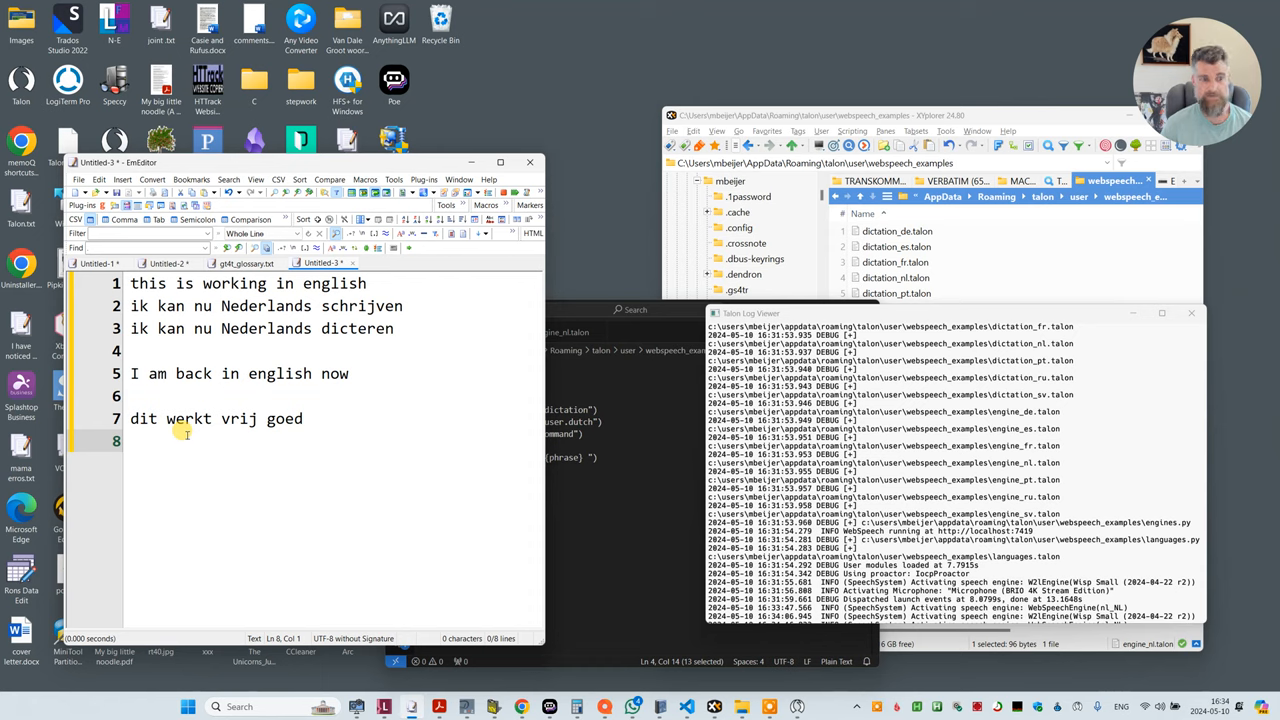
type("vind jij ook")
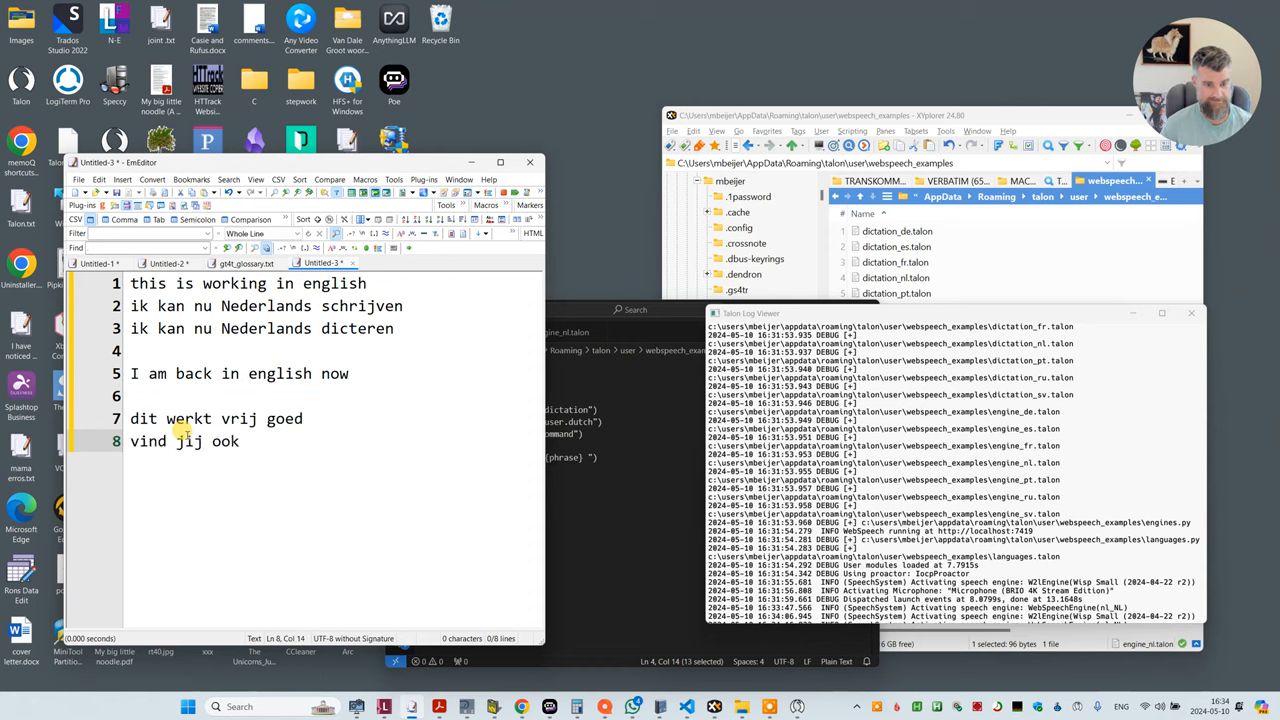
type("?")
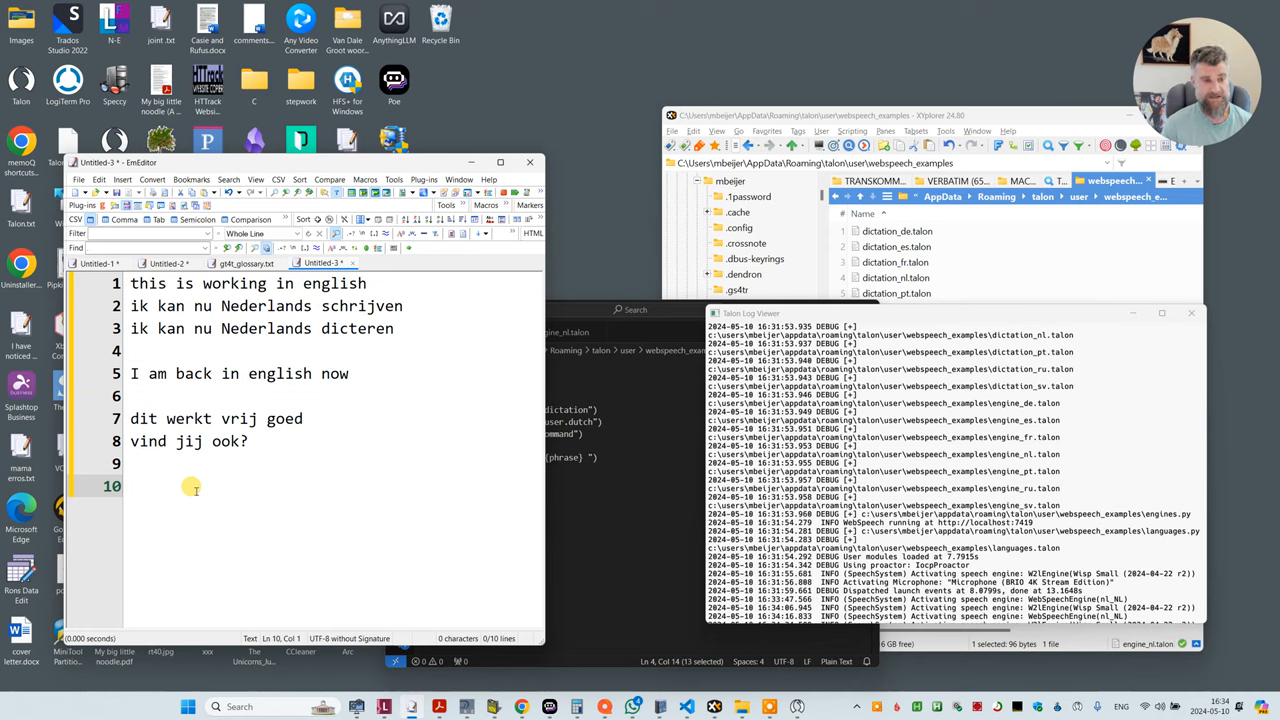
type("I am back in english now")
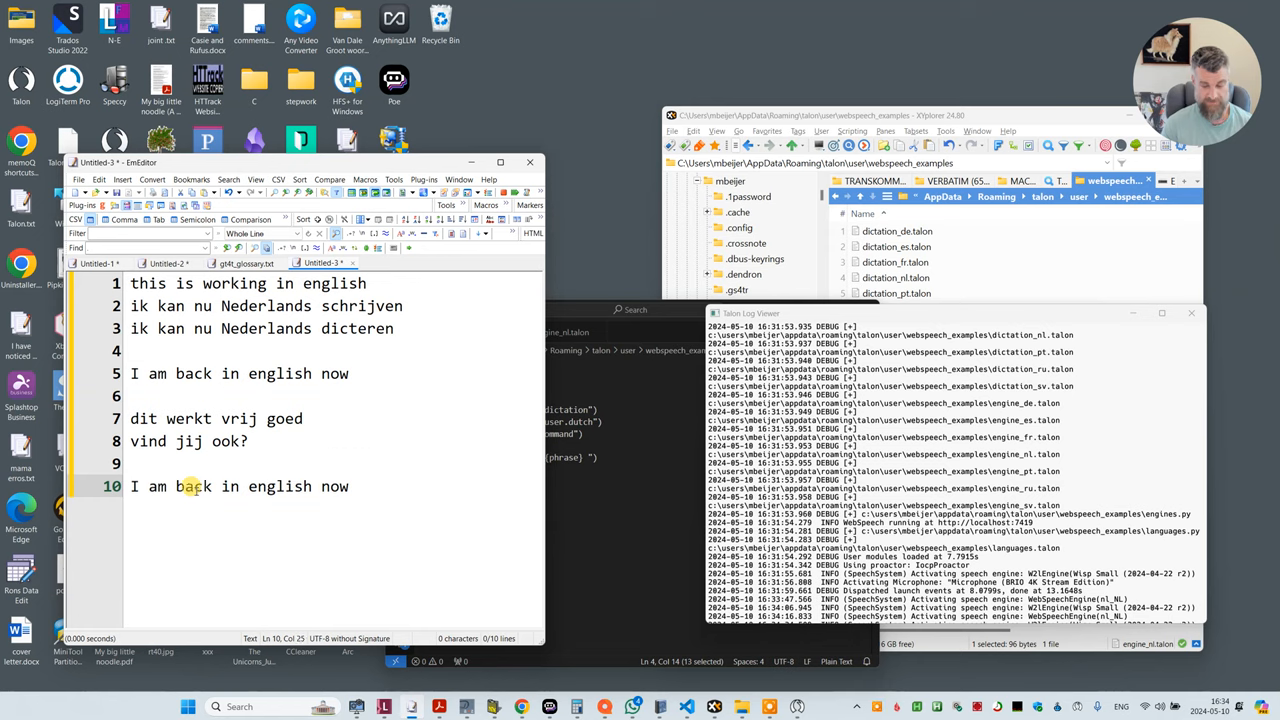
type("/")
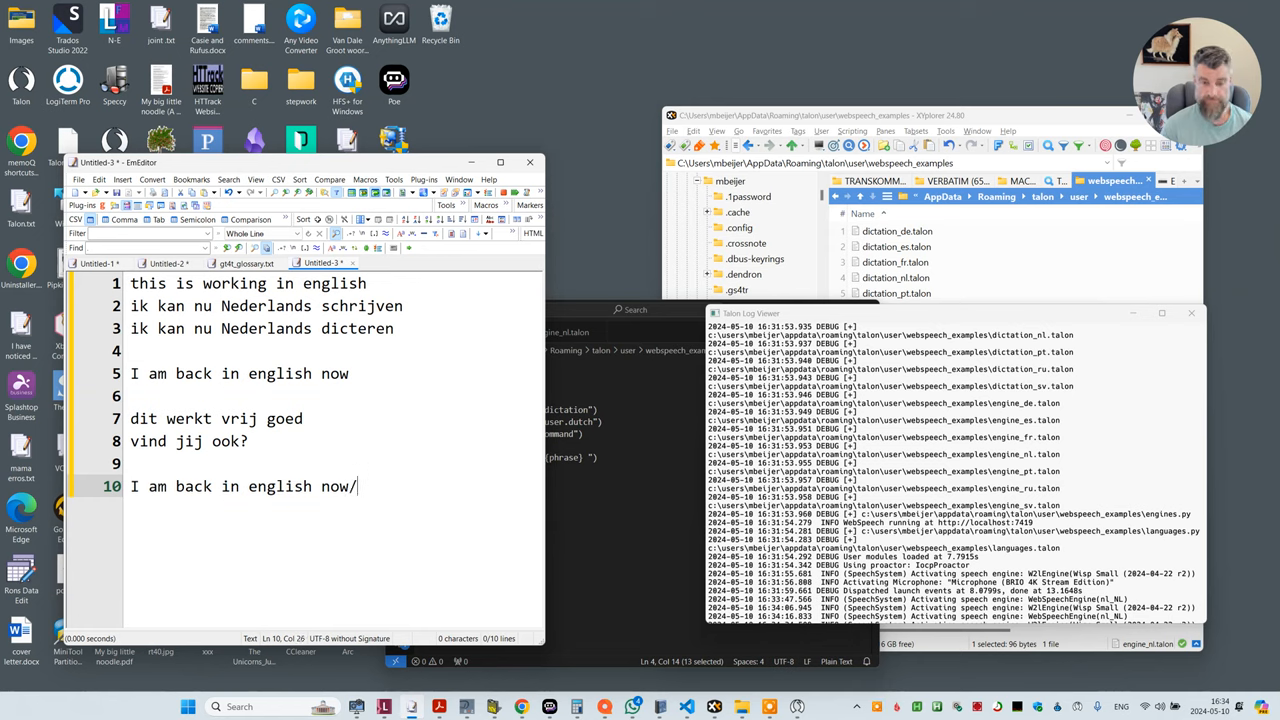